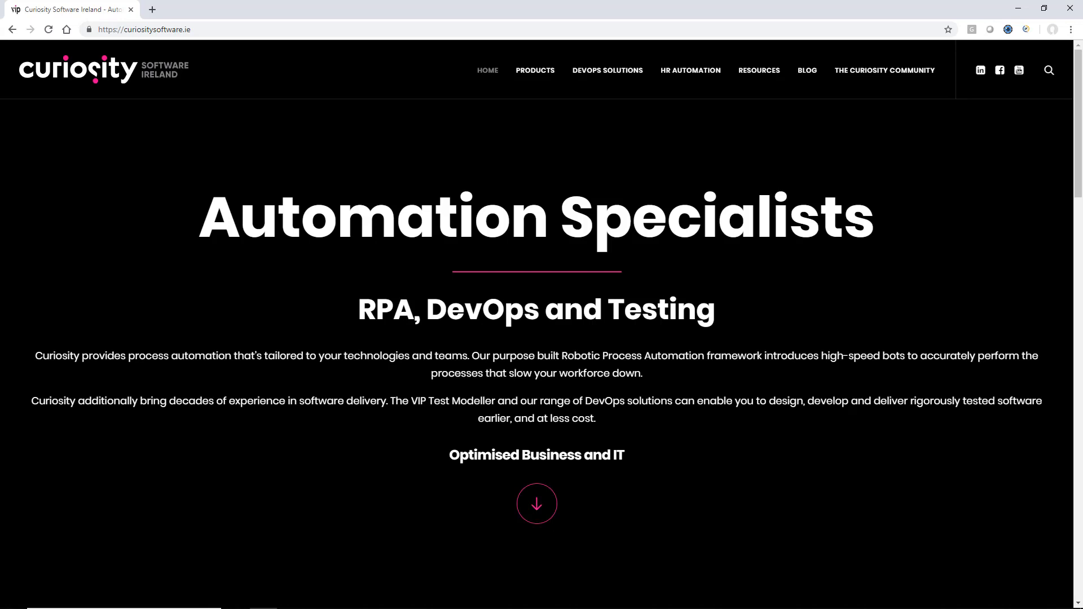
mouse_move(564, 277)
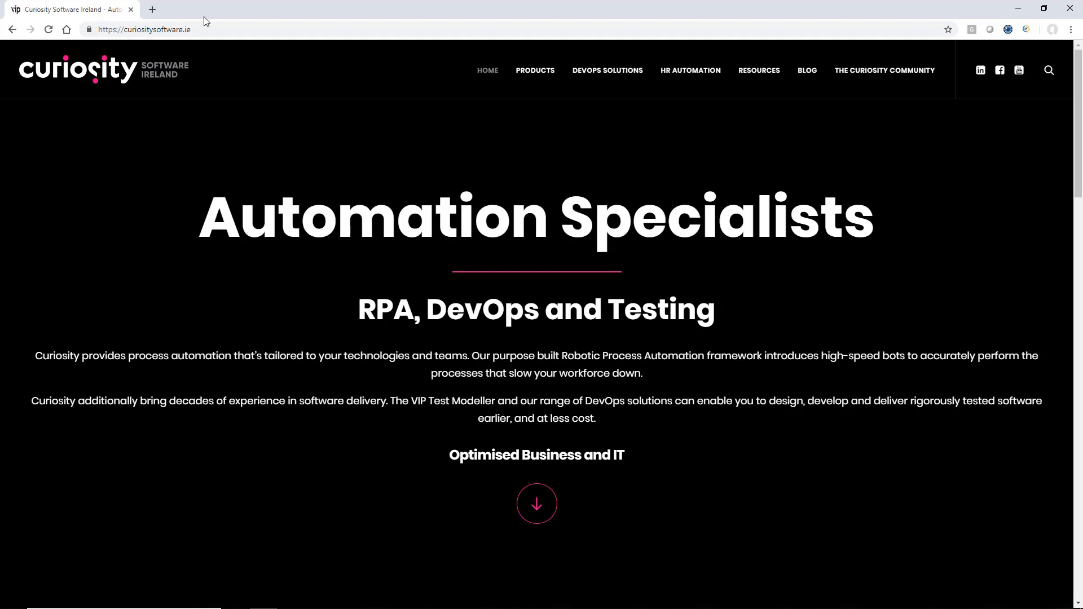
Request a free trial from the Robotic Process Automation section of the home page.
scroll("down", 3)
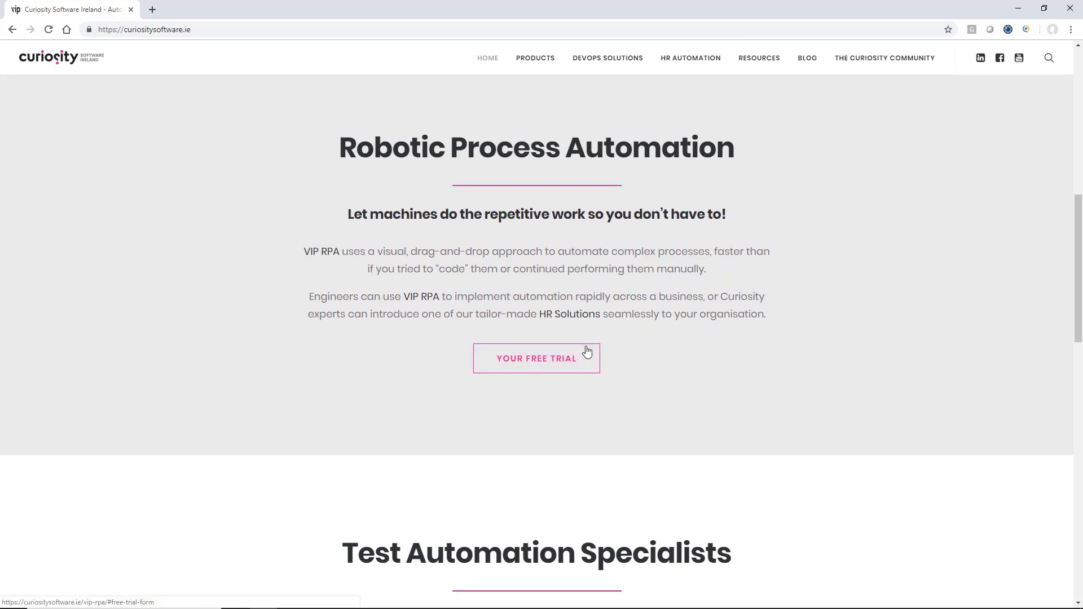
left_click(536, 358)
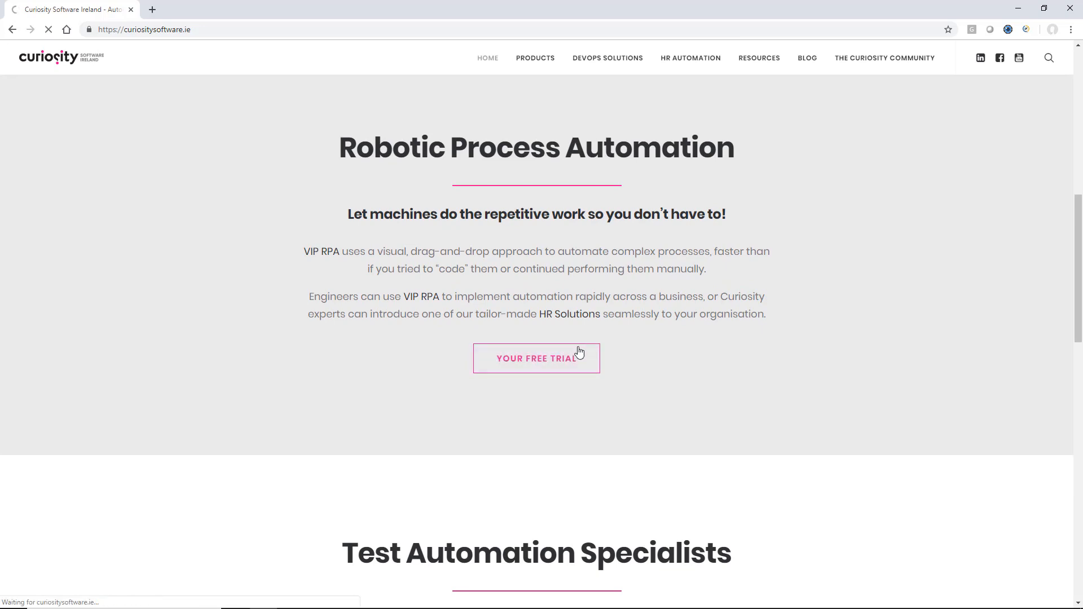
left_click(536, 358)
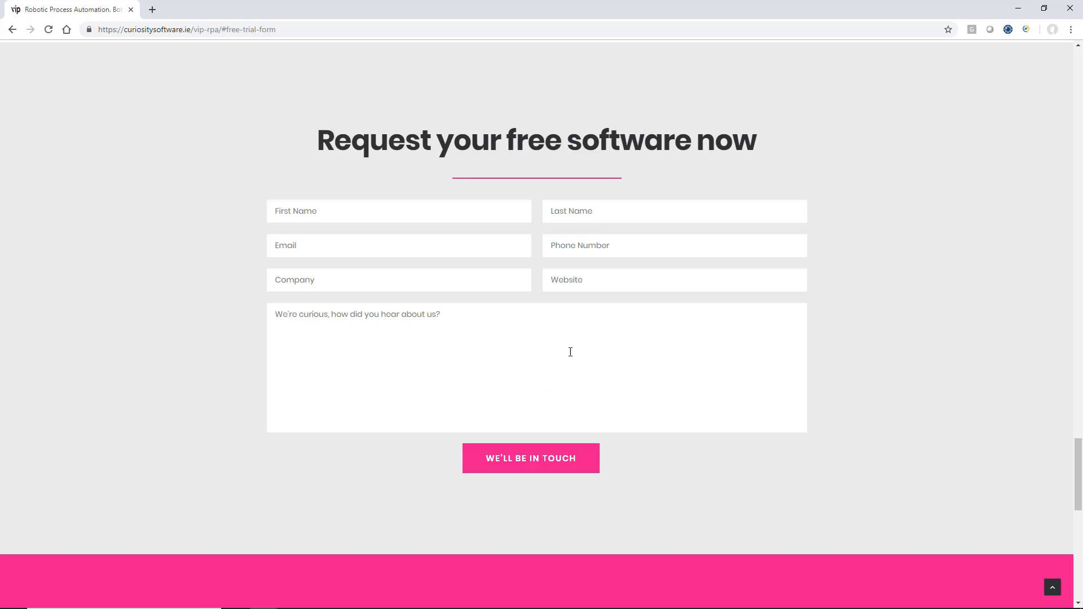
mouse_move(639, 247)
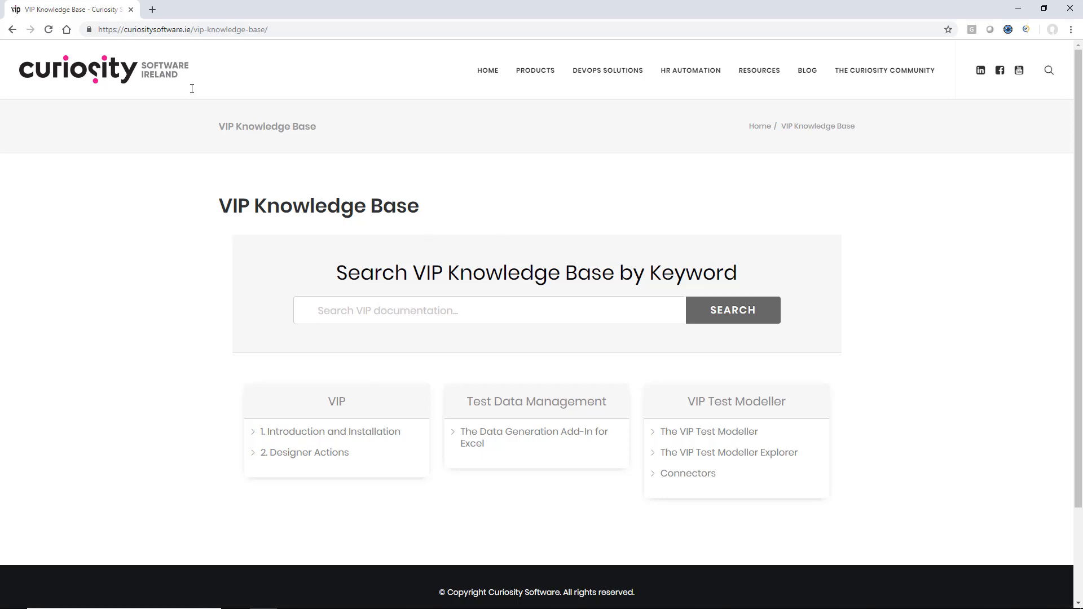
Reach the Prerequisites and Installation article and download the latest setup_VIP.exe.
scroll("down", 3)
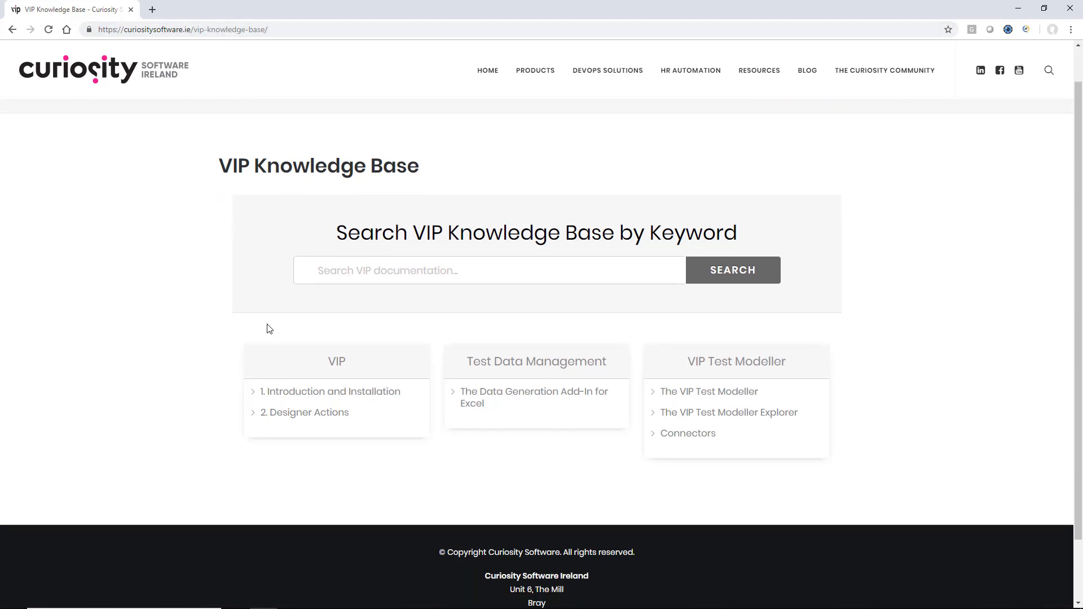
left_click(332, 391)
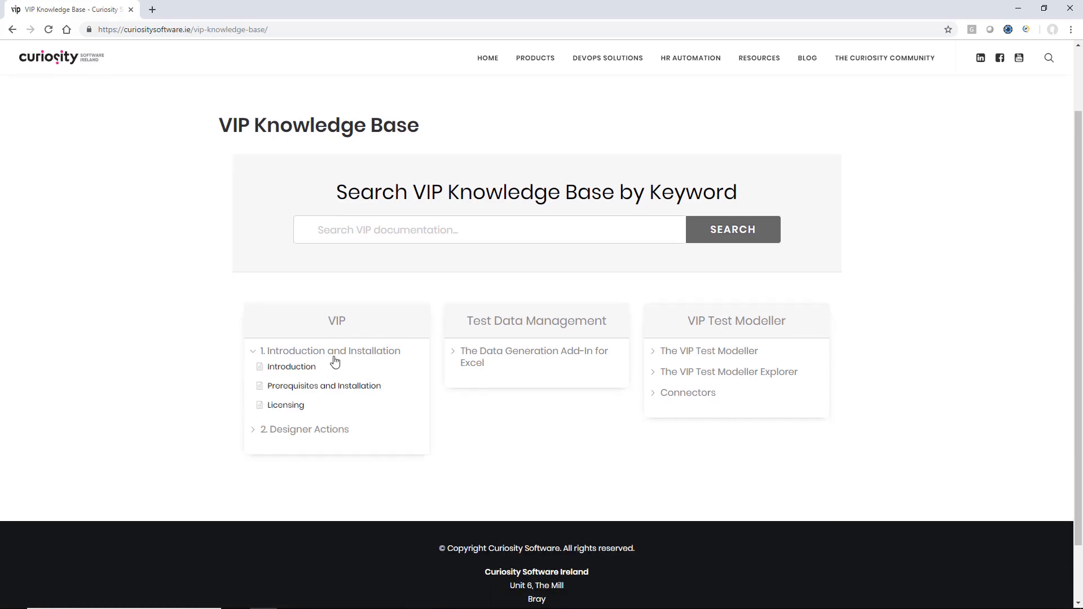
mouse_move(323, 386)
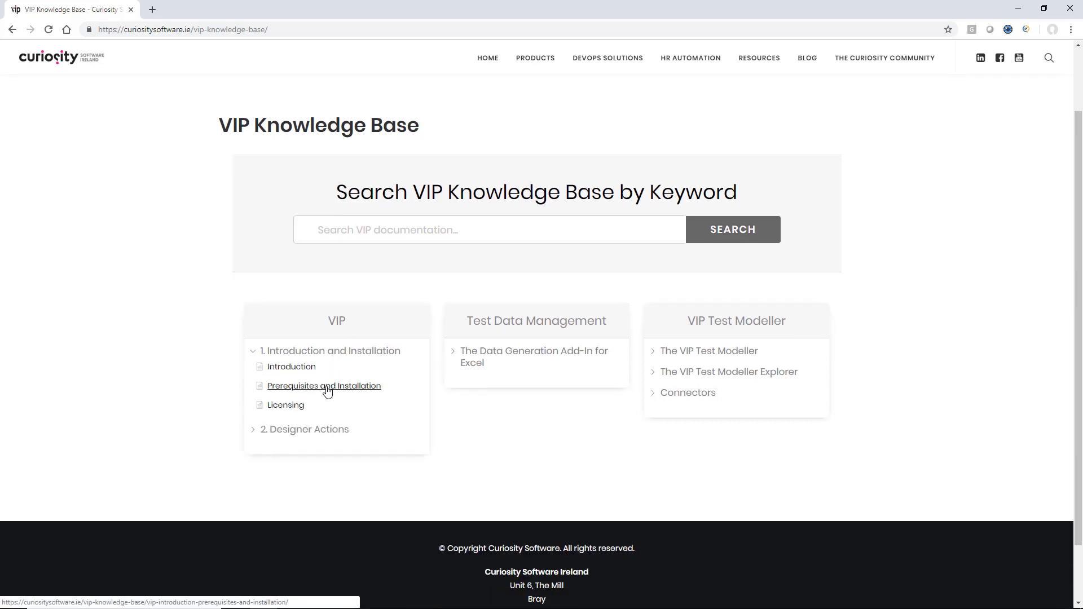
left_click(324, 385)
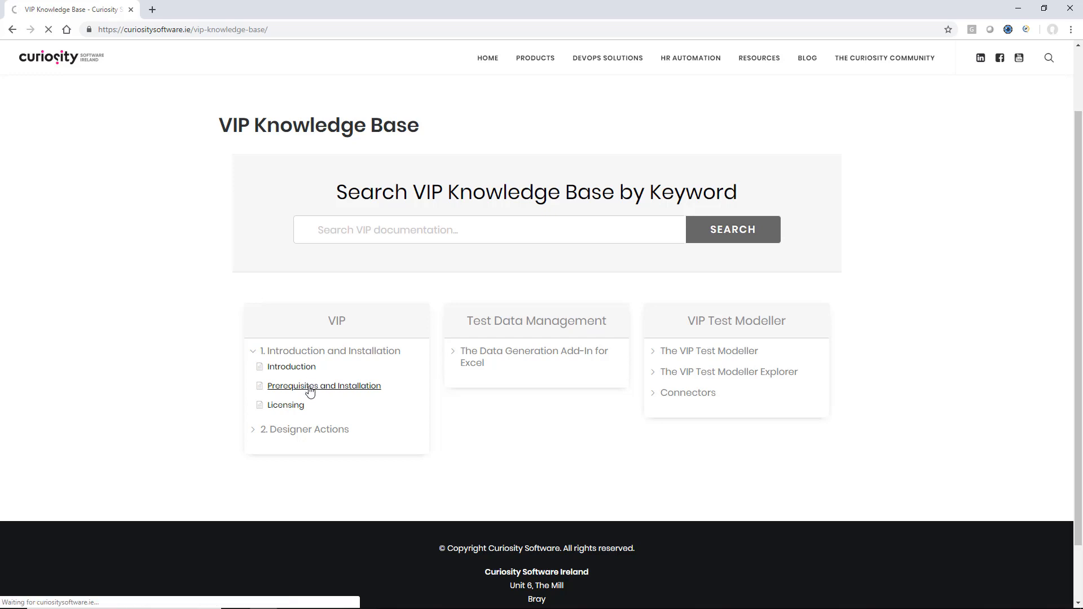
left_click(324, 386)
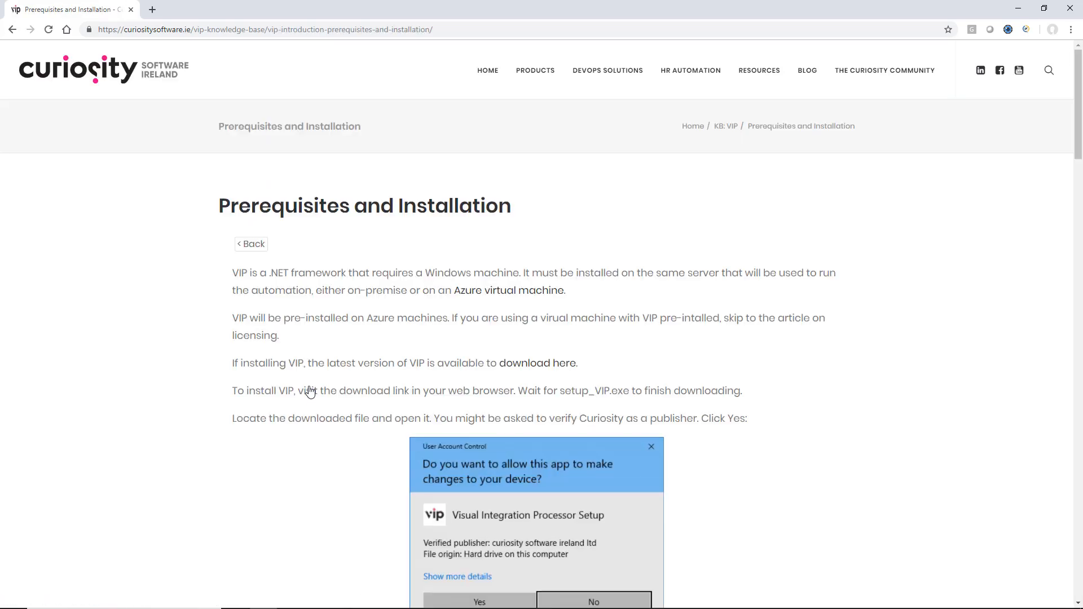
mouse_move(537, 362)
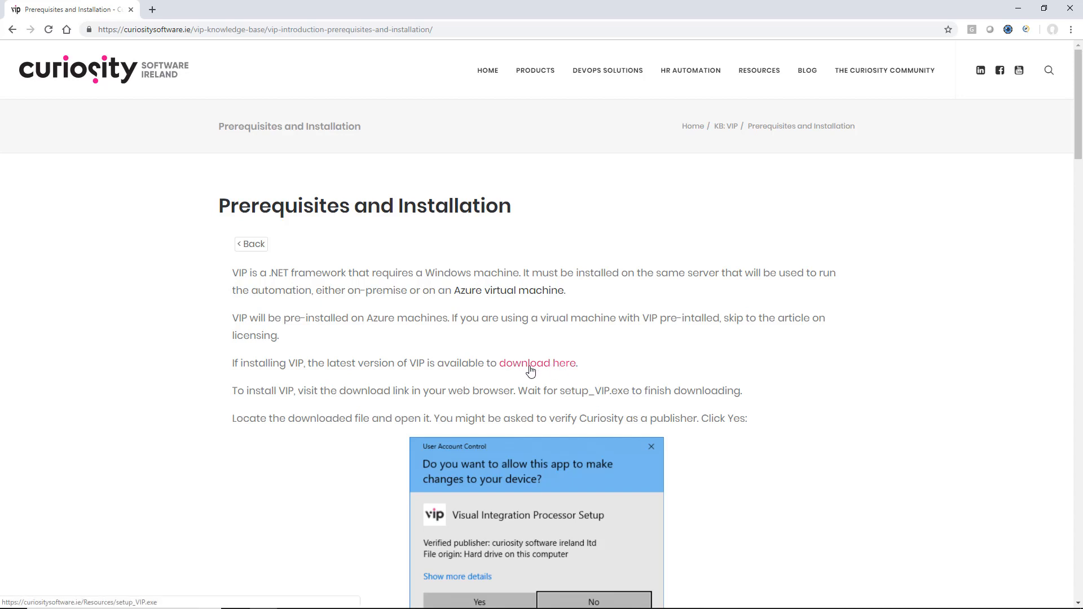
left_click(537, 362)
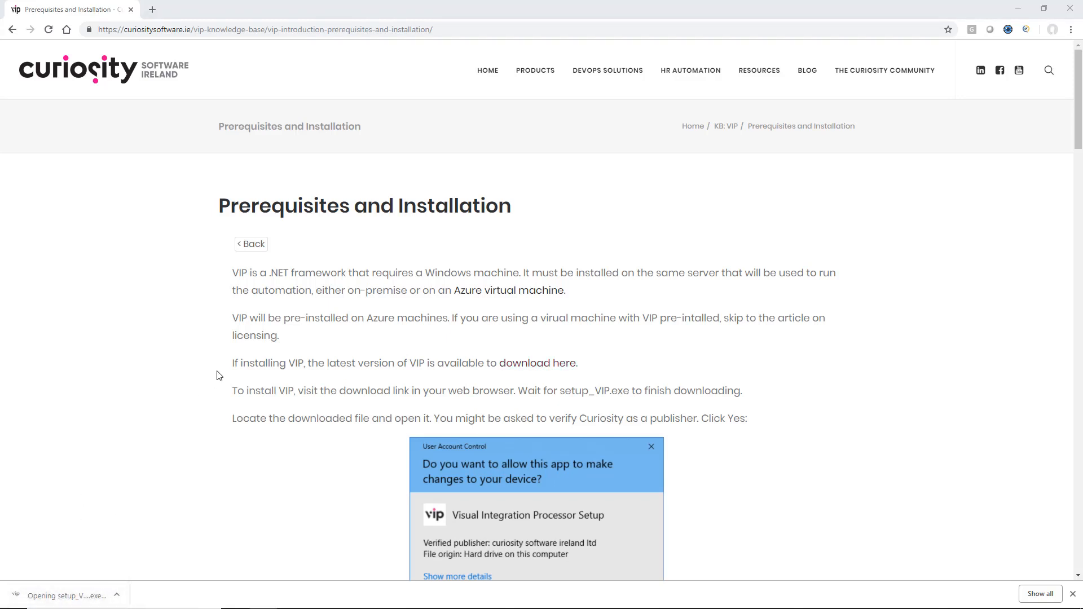
Launch setup_VIP.exe and accept the license agreement.
left_click(478, 601)
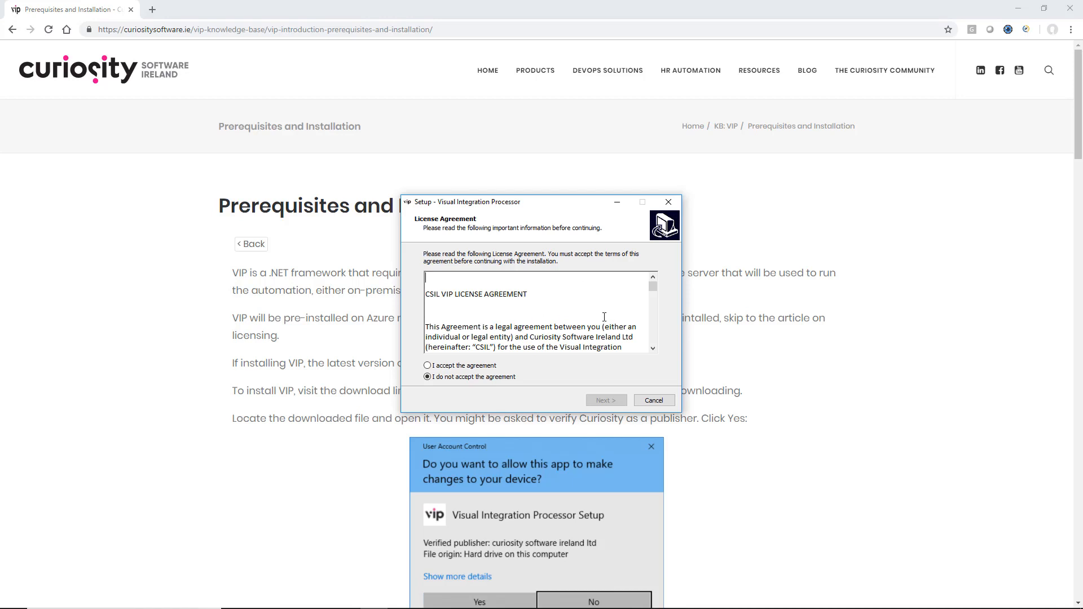
scroll("down", 3)
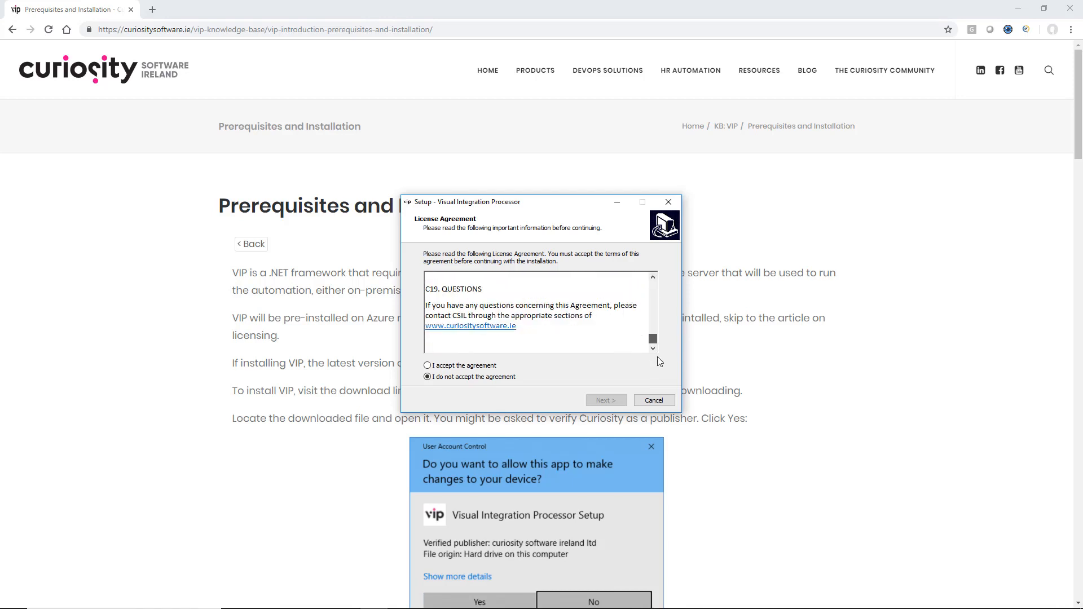
left_click(427, 364)
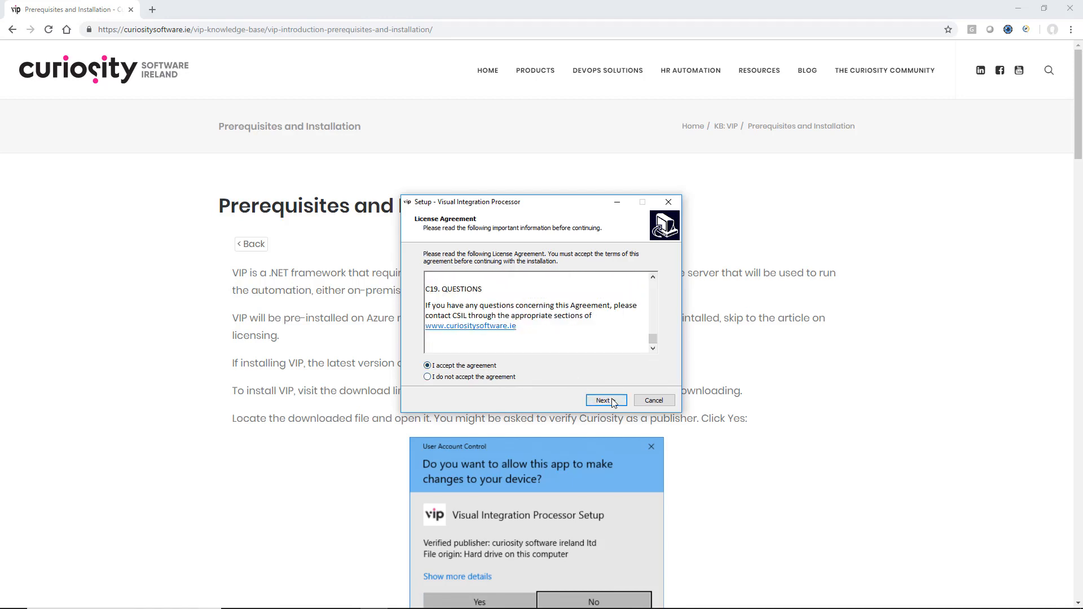
left_click(605, 401)
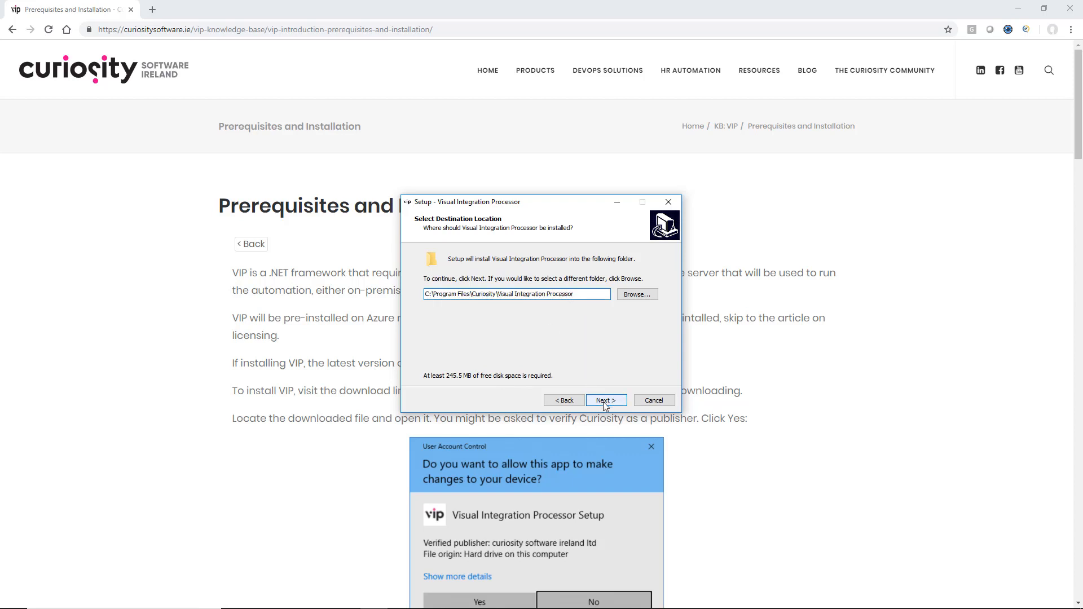
Keep the default folders, add a desktop shortcut, install and finish with Launch VIP checked.
left_click(605, 399)
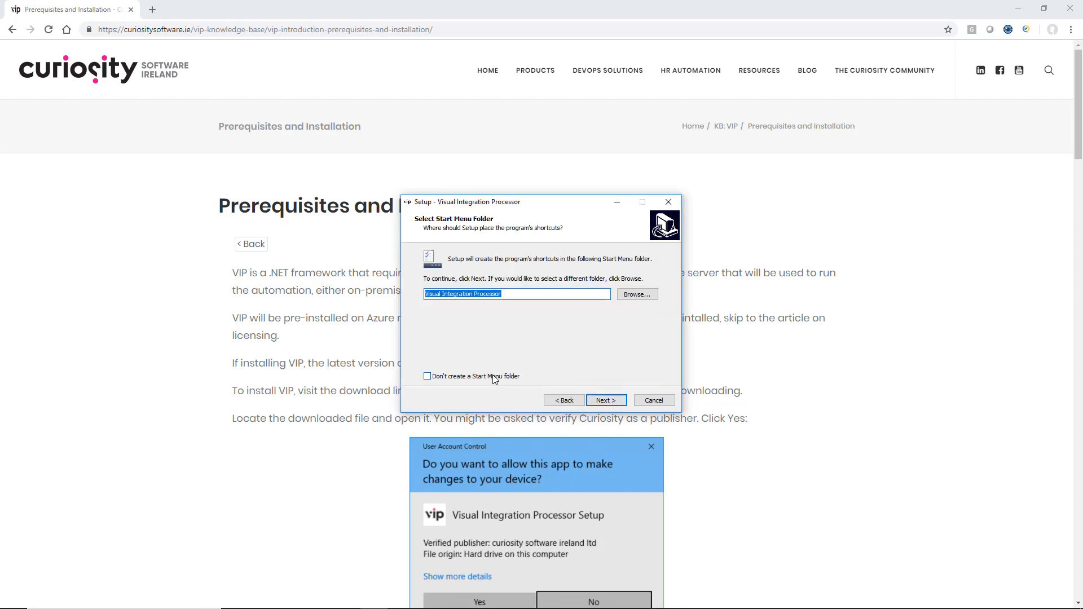
left_click(604, 399)
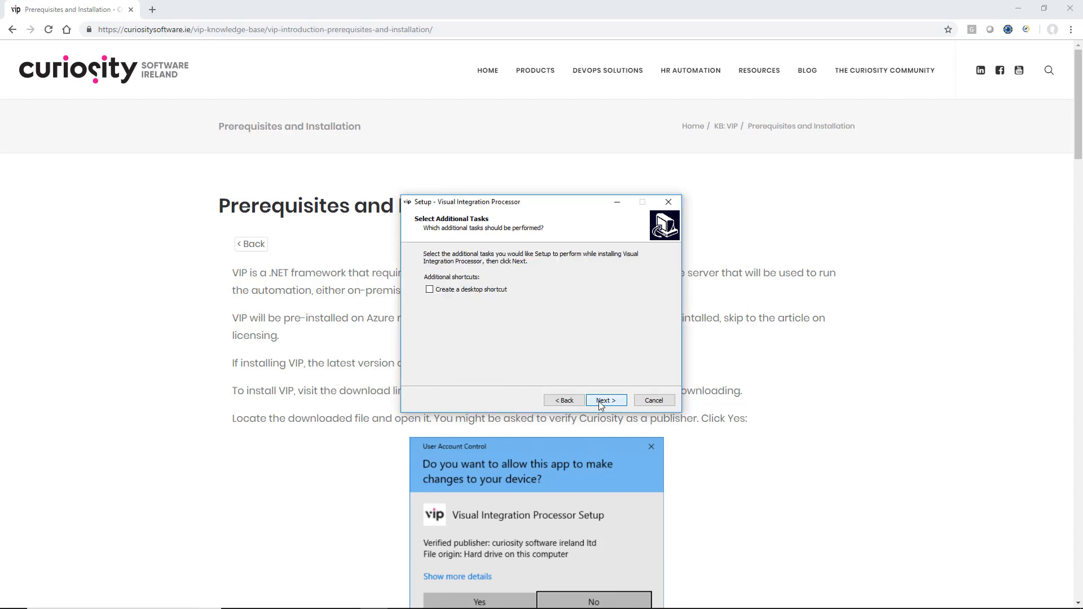
left_click(429, 290)
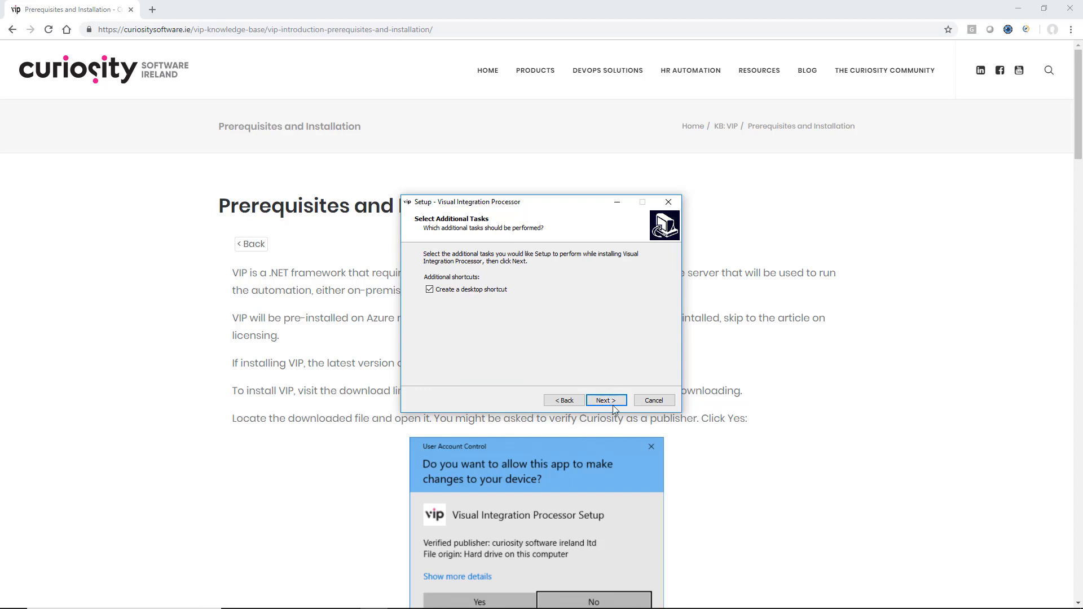
left_click(604, 400)
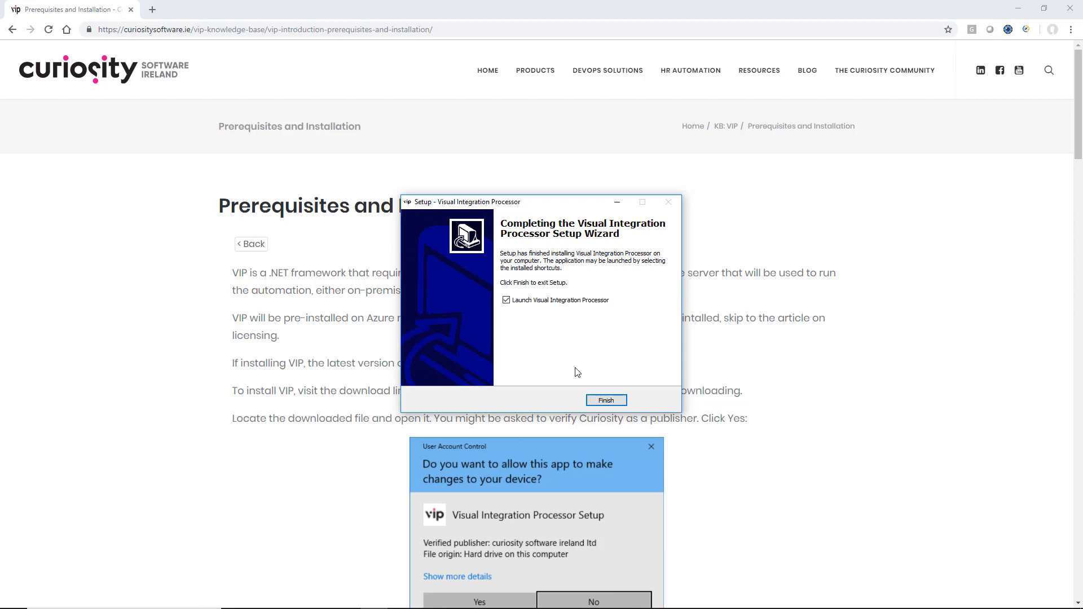
left_click(605, 400)
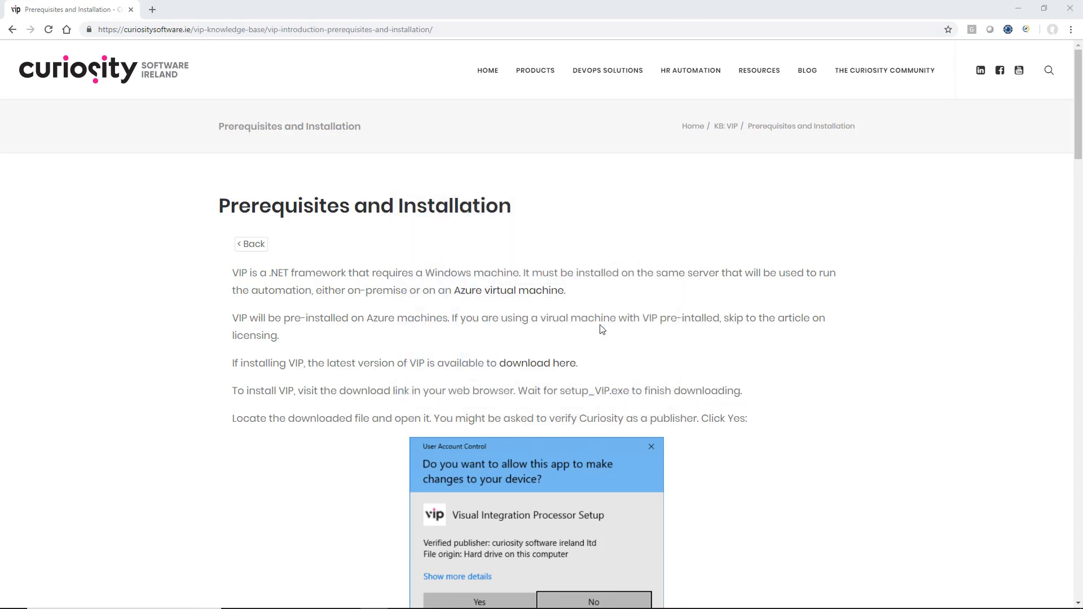
Bring up the VIP Start Page and look over the Designer Actions list.
left_click(479, 600)
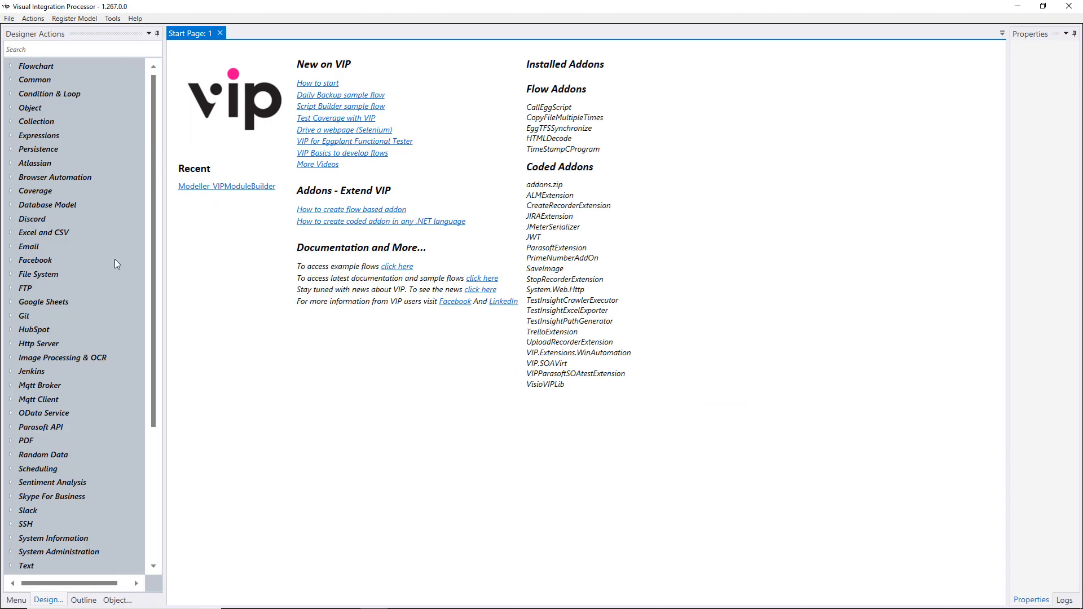
scroll("down", 3)
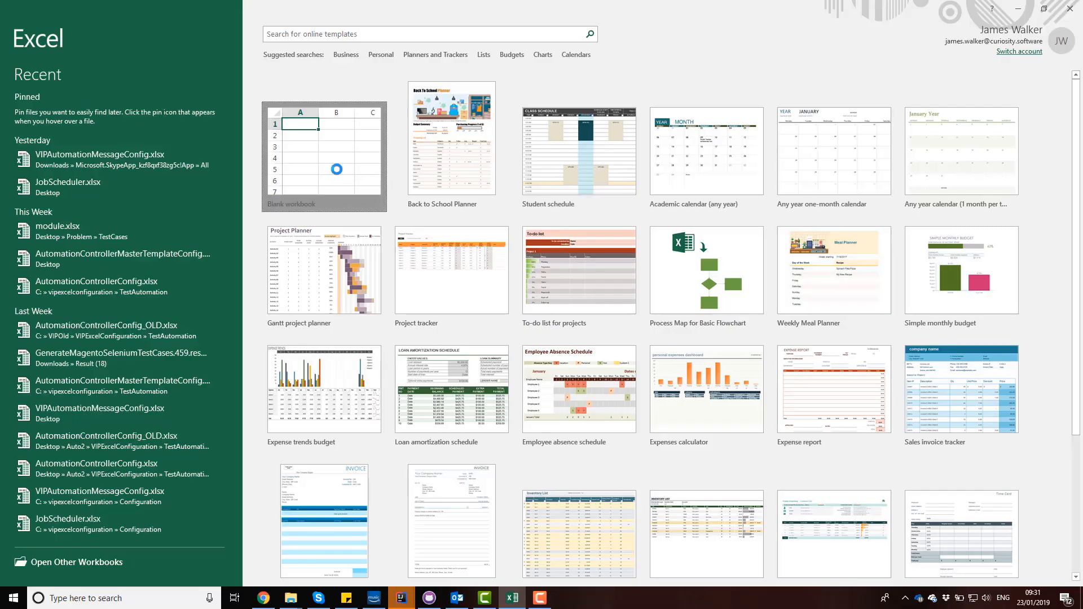
Start a blank workbook and reach the Excel Add-ins manager via File > Options > Add-ins.
left_click(323, 156)
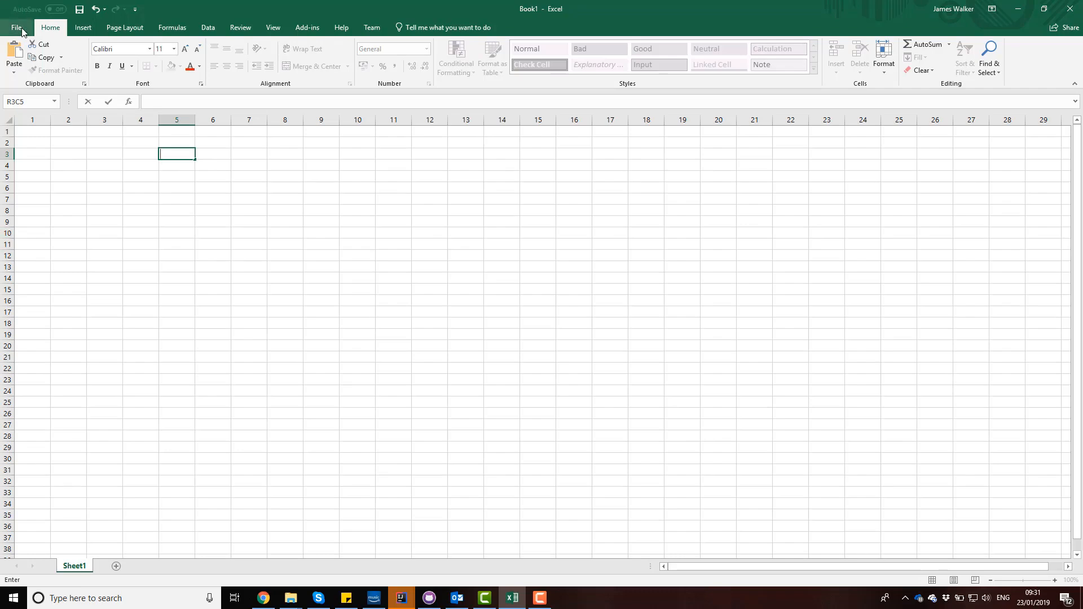
left_click(16, 27)
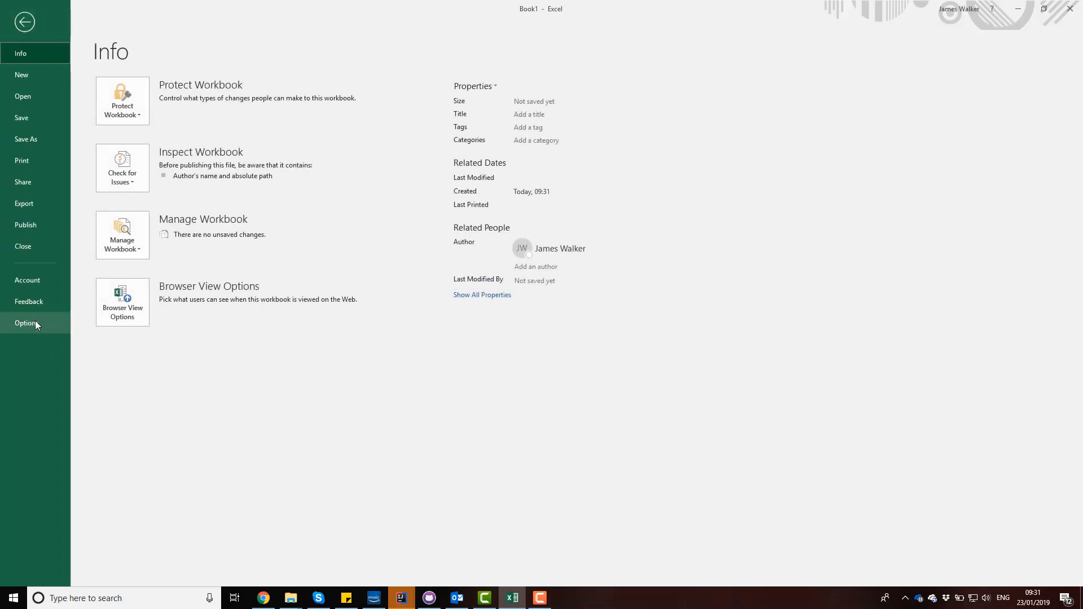
left_click(26, 322)
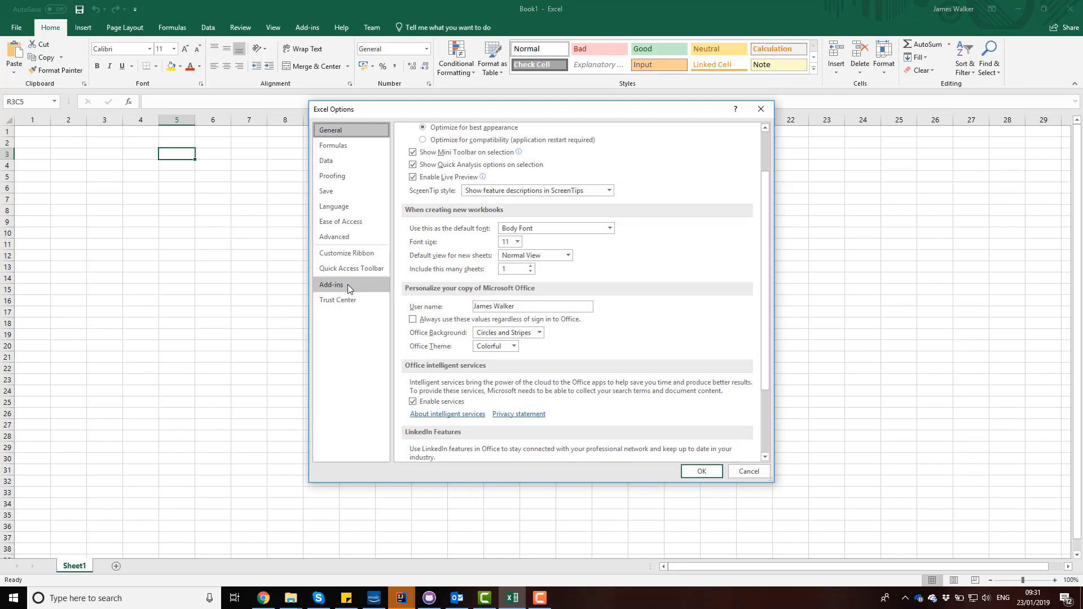
left_click(331, 284)
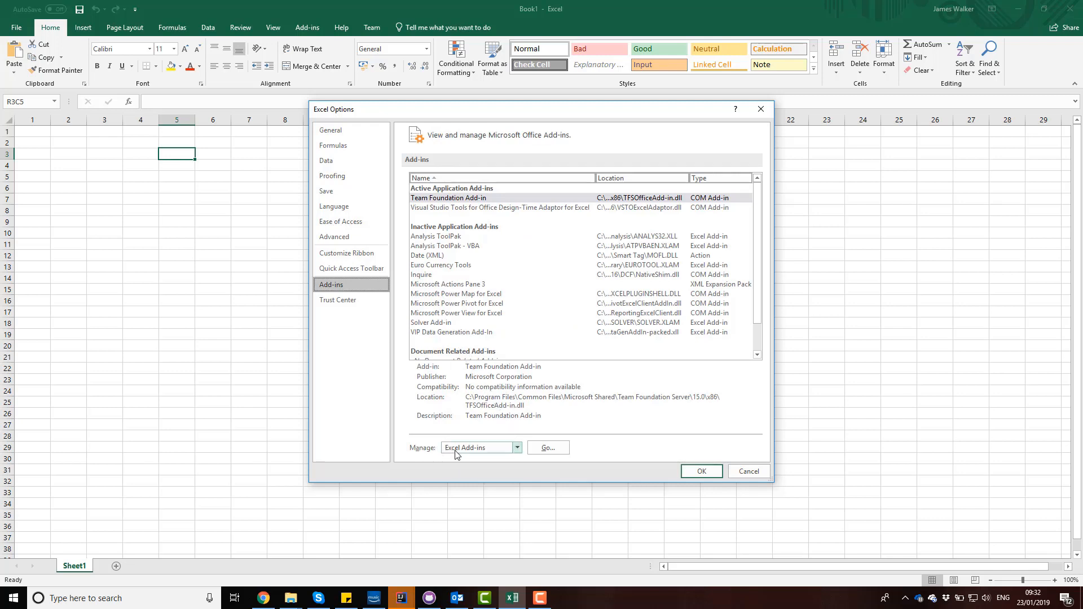
left_click(546, 448)
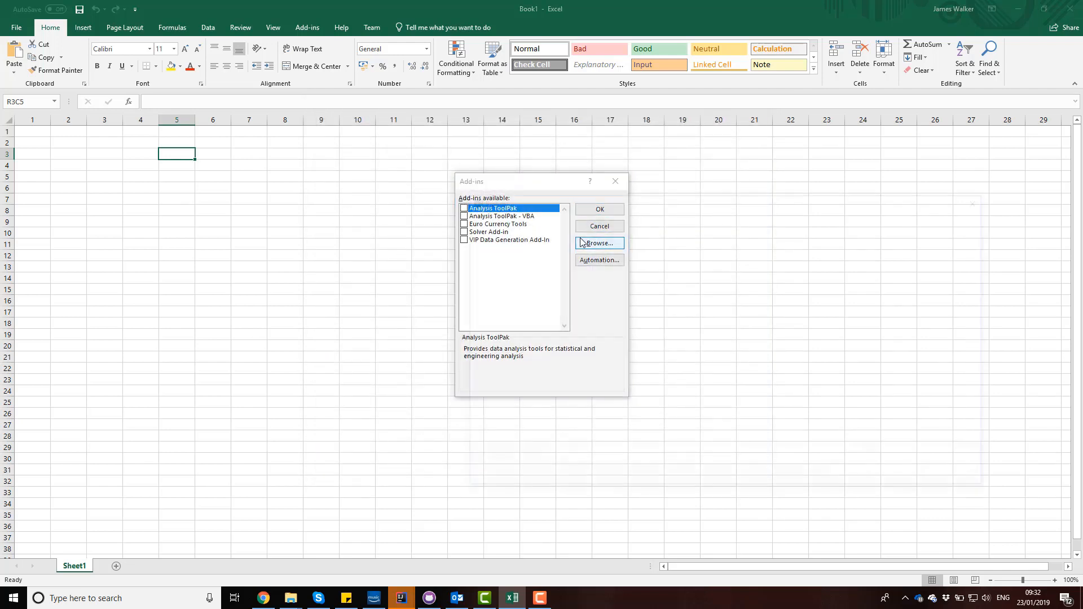
Browse to the Program Files\Curiosity\Visual Integration Processor folder.
left_click(598, 243)
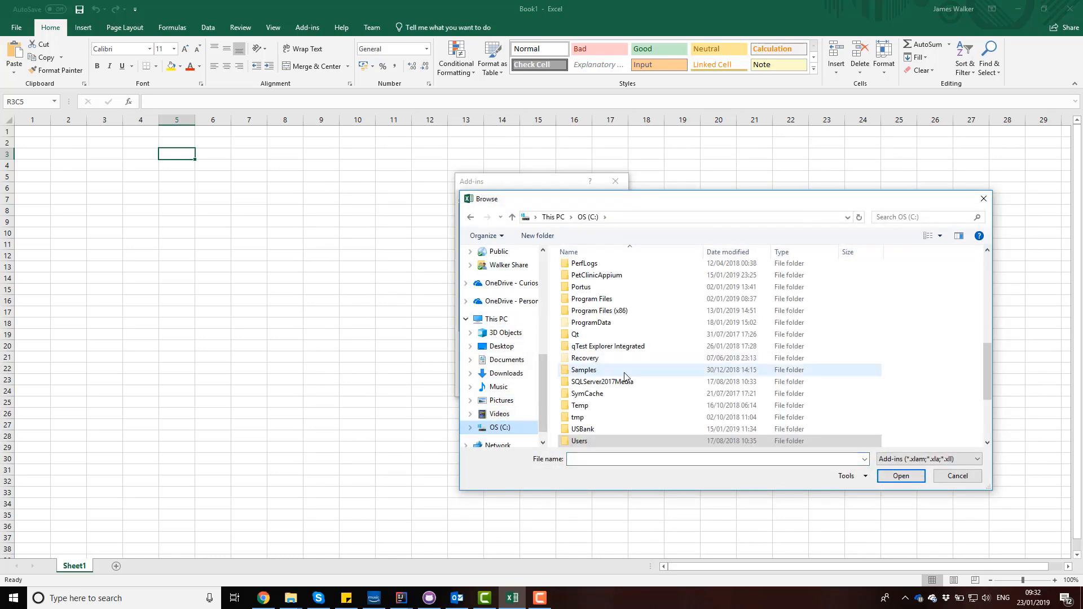
double_click(590, 298)
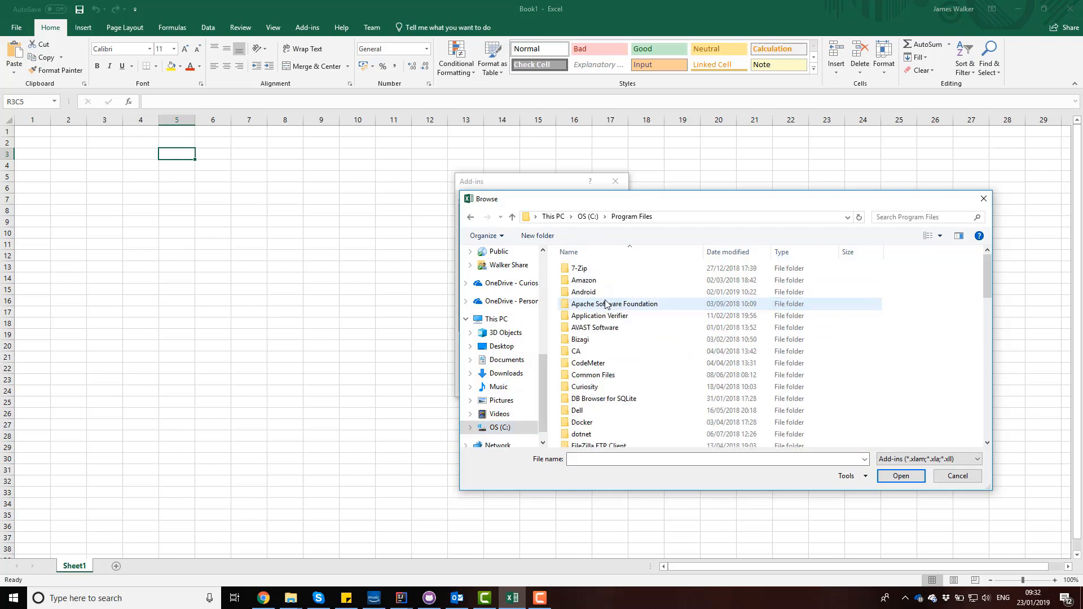
left_click(583, 387)
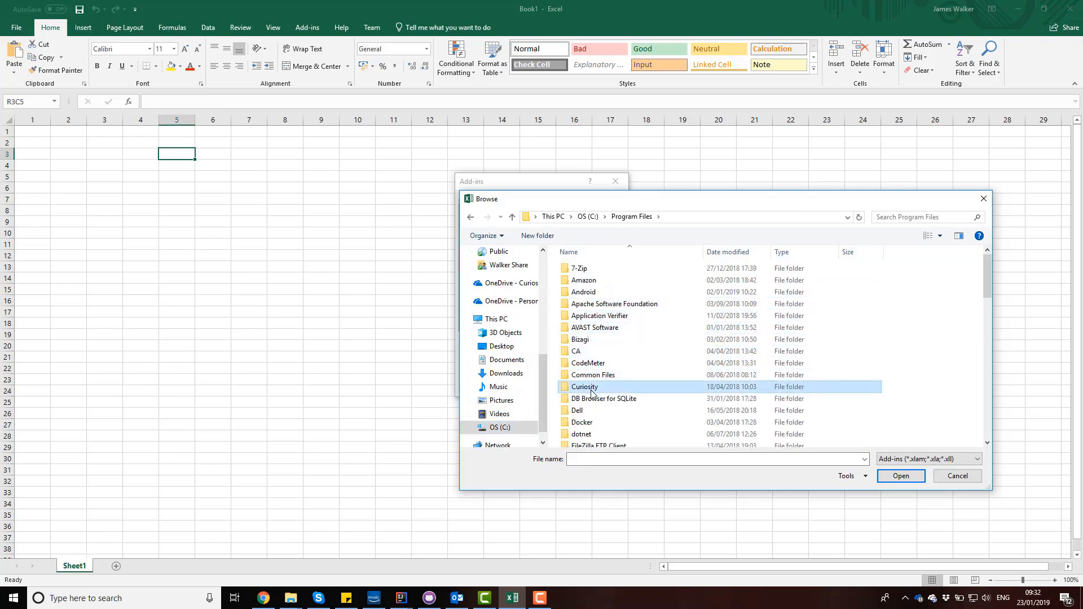
double_click(584, 387)
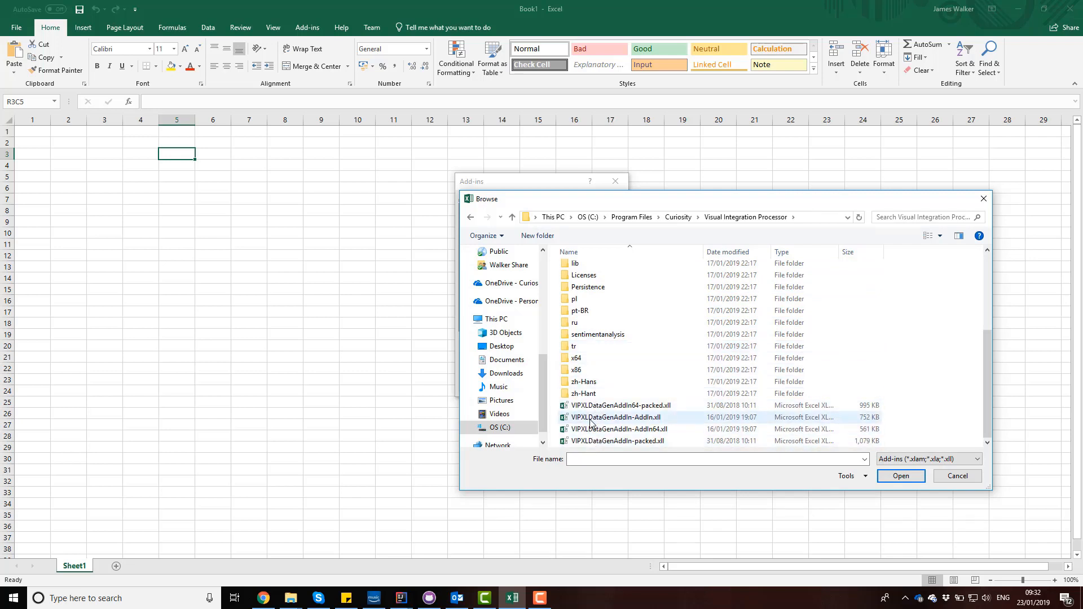
Load VIPXLDataGenAddIn-packed.xll, replace the existing file and enable the VIP Data Generation Add-In.
left_click(617, 441)
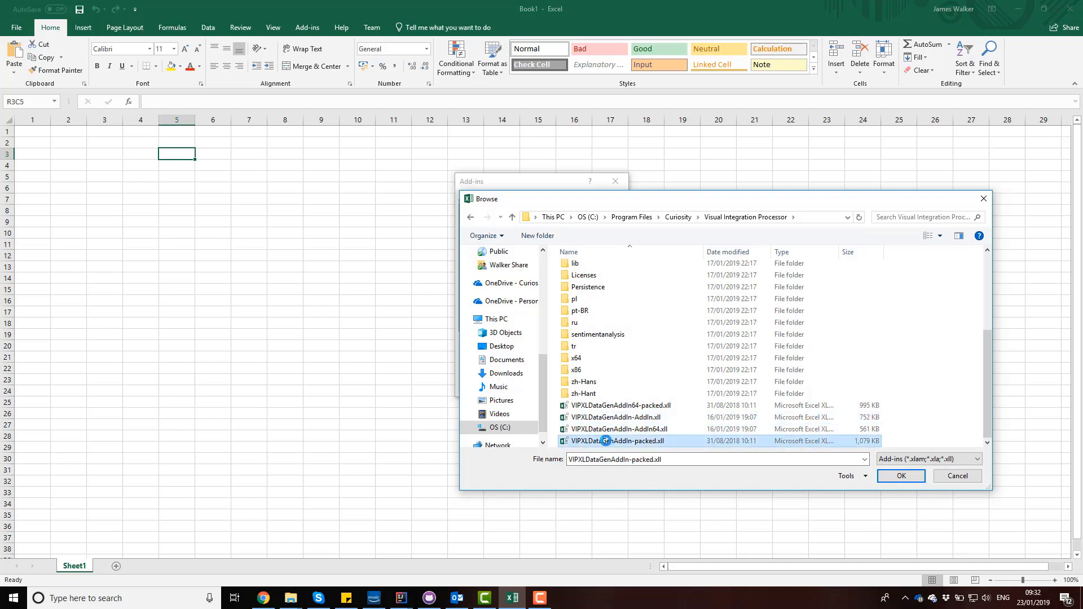
left_click(900, 475)
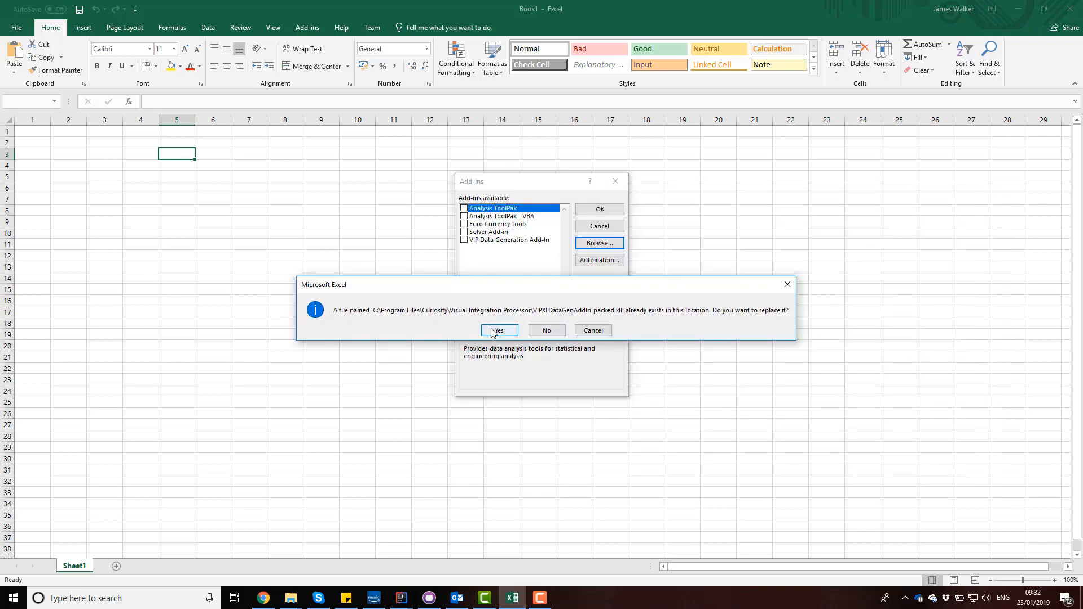
left_click(497, 331)
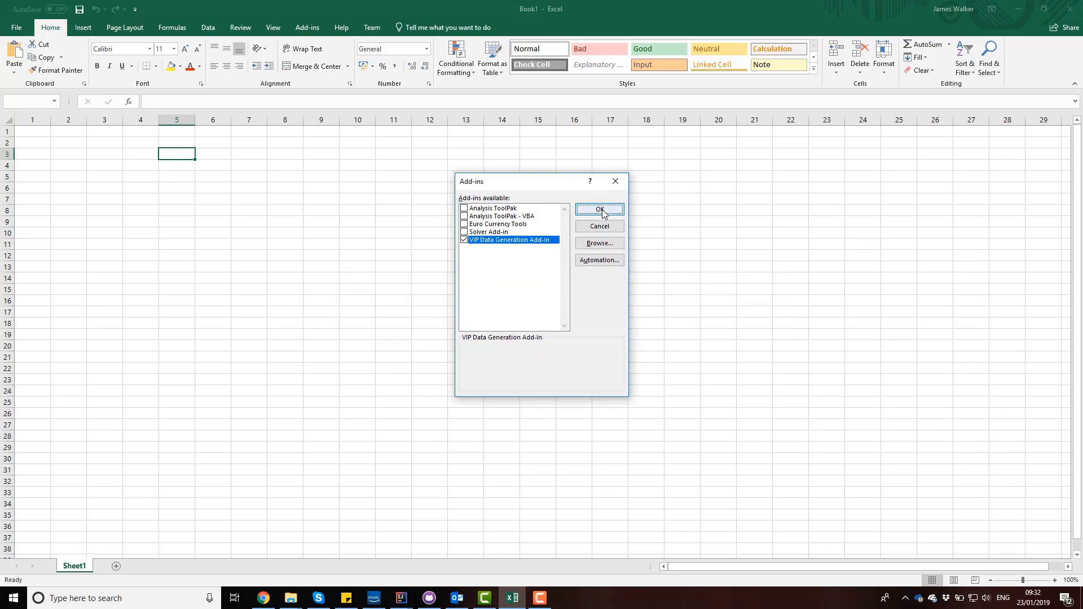
left_click(598, 210)
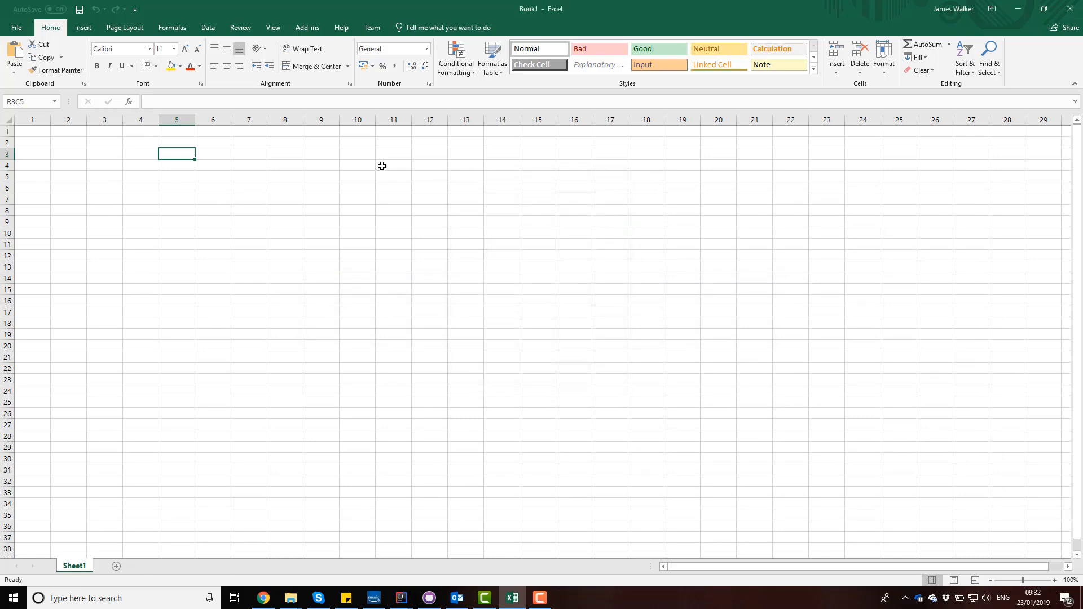
Enter =DataGen.Address.City() to get a random city, then discard that workbook unsaved.
type("=Data")
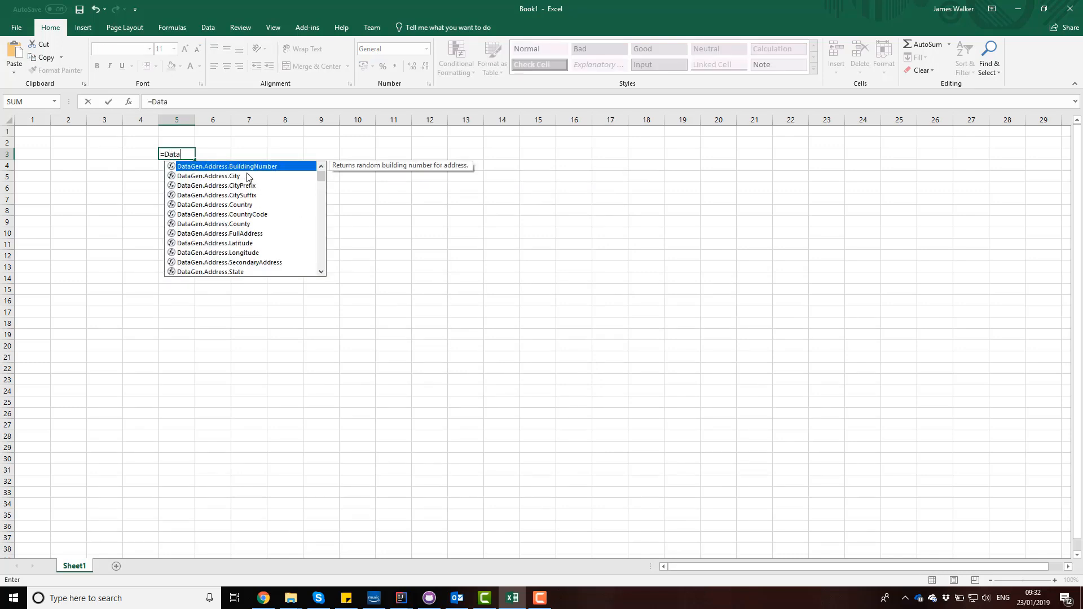
double_click(207, 176)
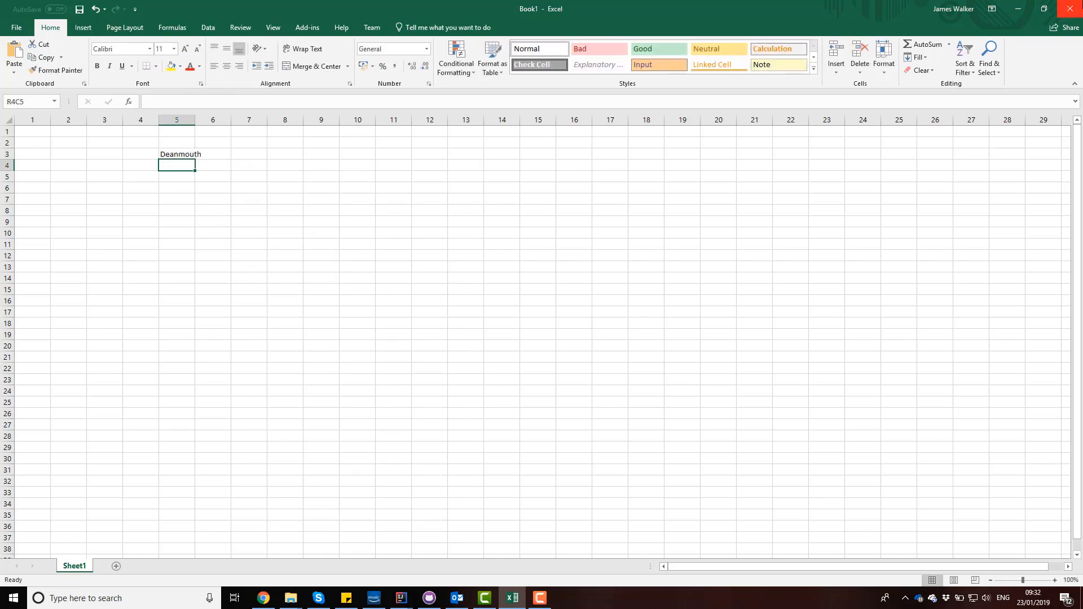
left_click(1075, 8)
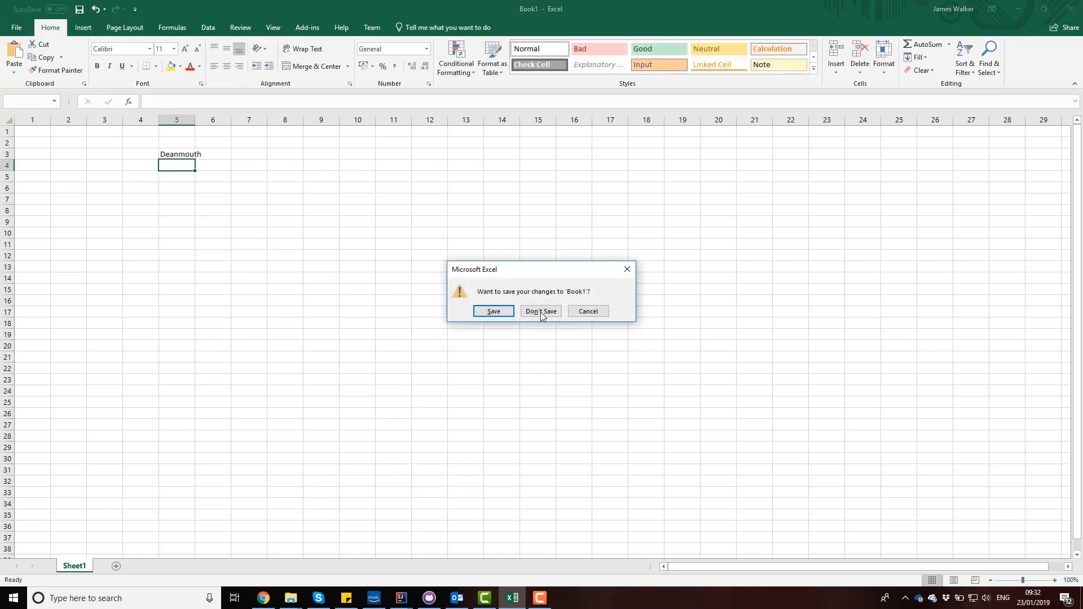
left_click(540, 311)
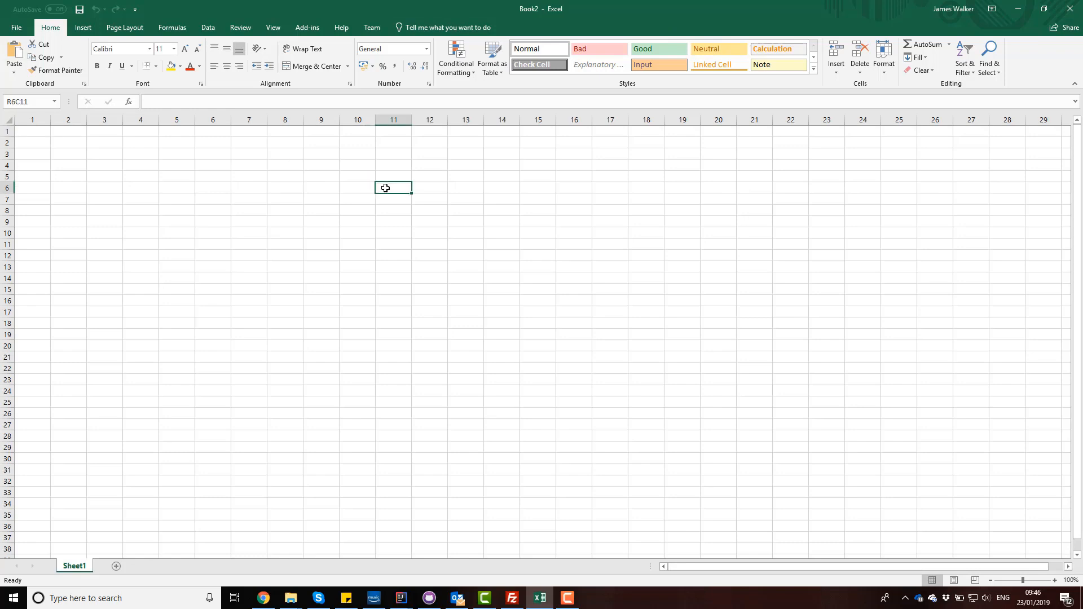
Enter =DataGen.Address.City() again in a cell of a fresh workbook.
type("=Data")
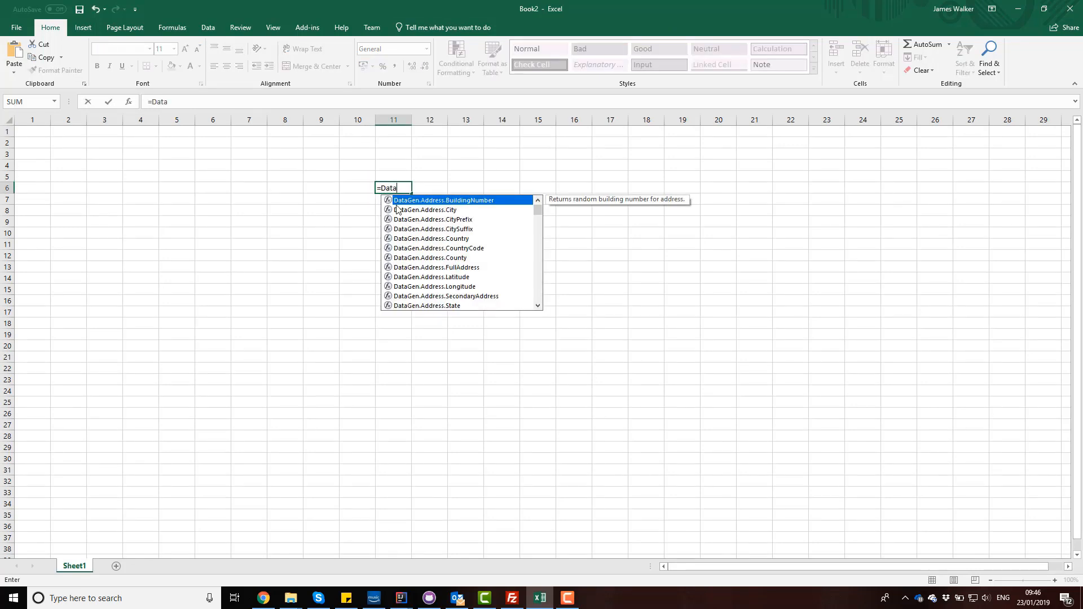
double_click(423, 209)
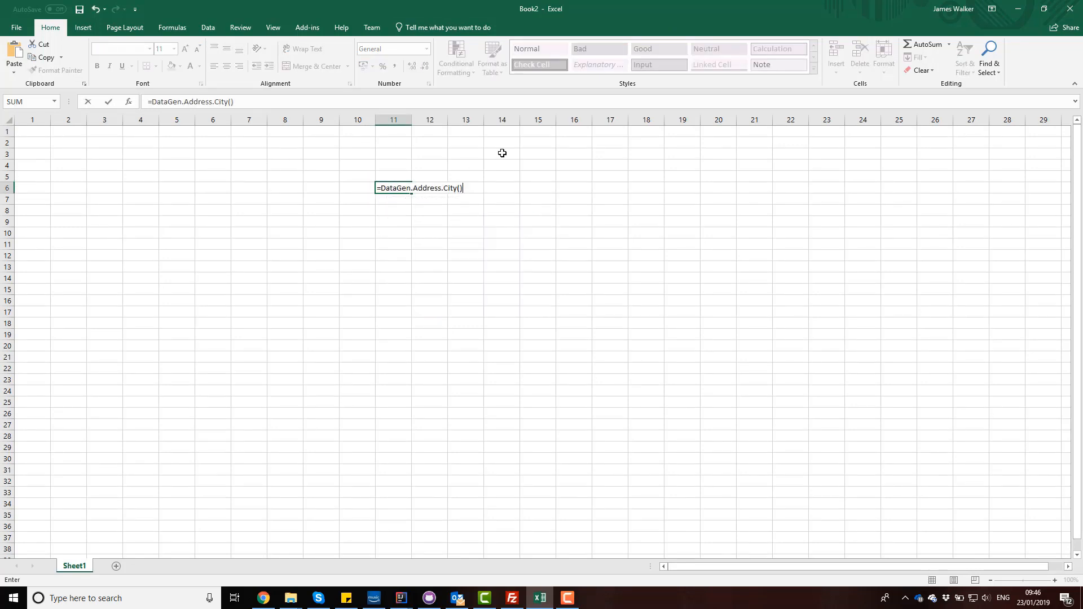